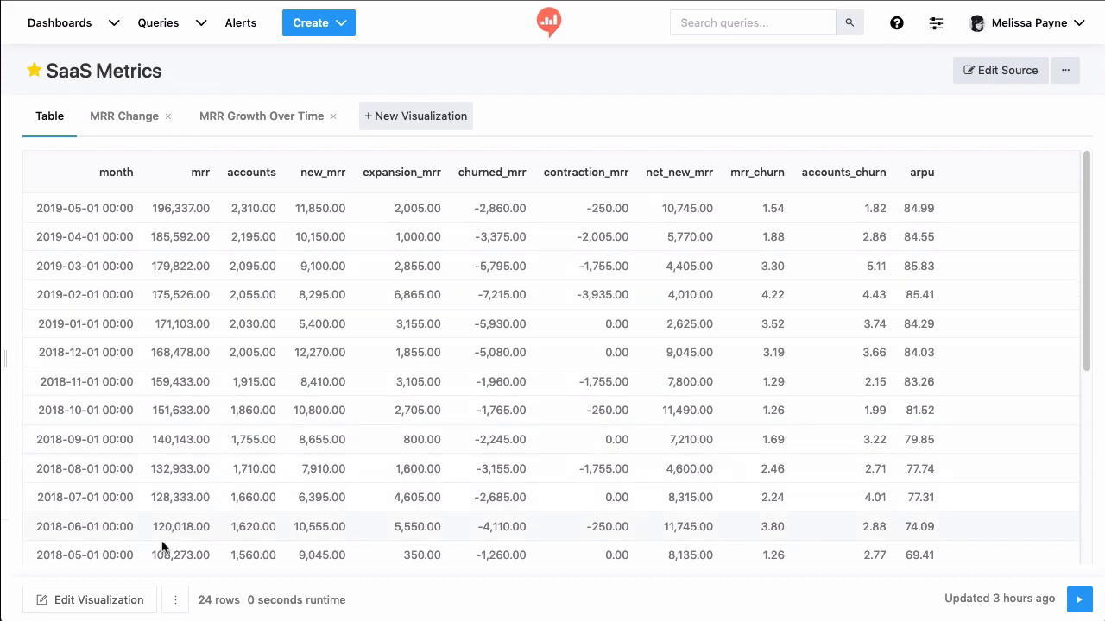
Open the SaaS Metrics table editor and set the grid to 10 items per page
left_click(89, 599)
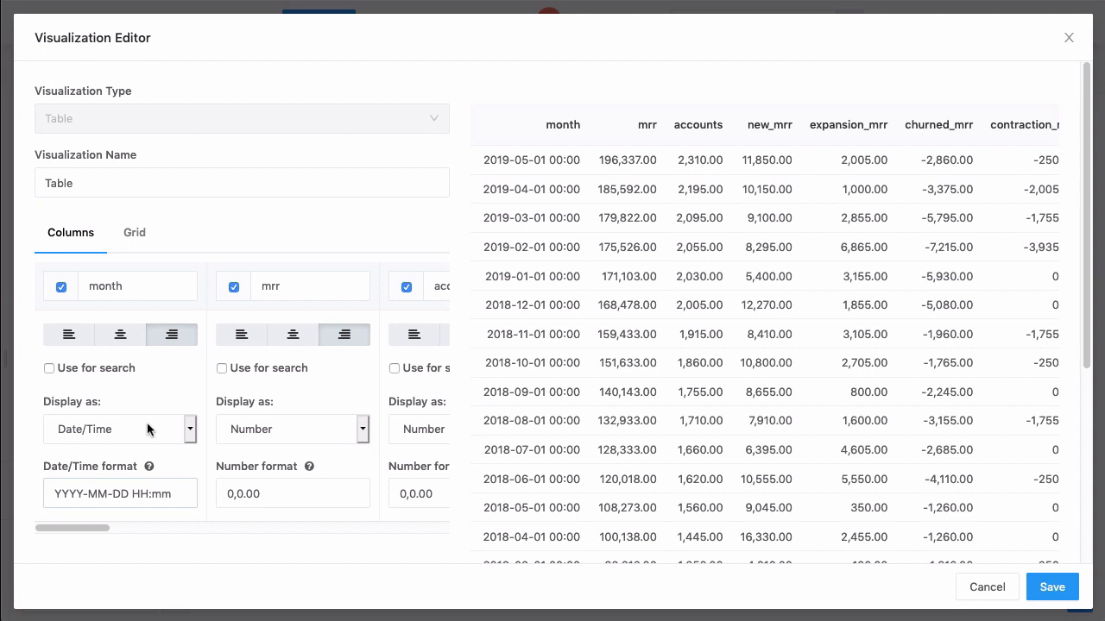
left_click(134, 232)
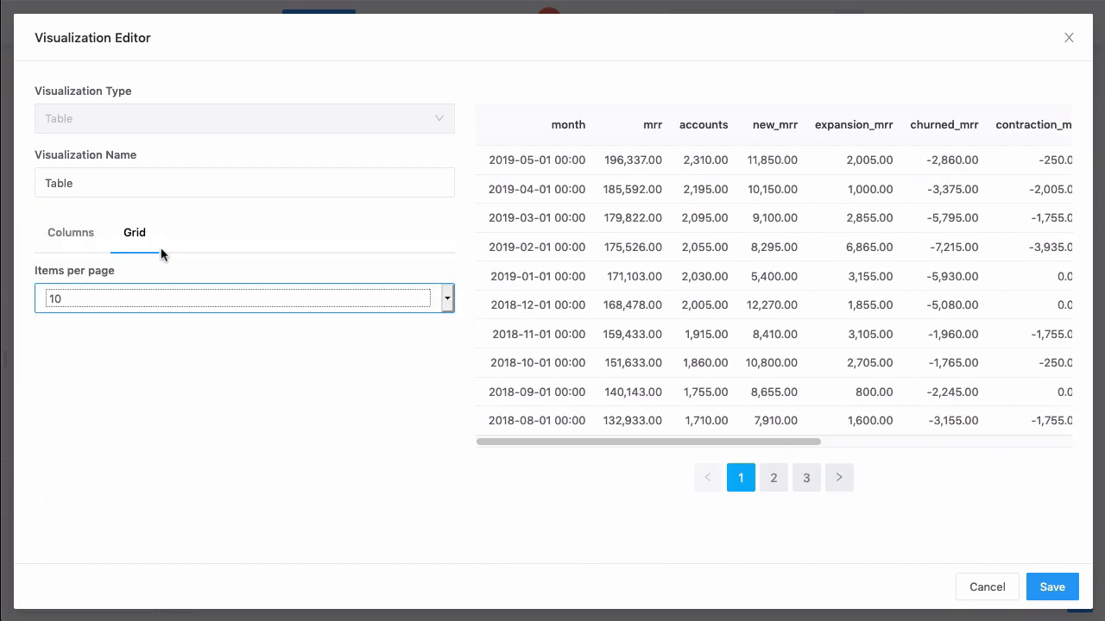
Retitle the table columns with readable headers such as Churned MRR and ARPU
left_click(71, 232)
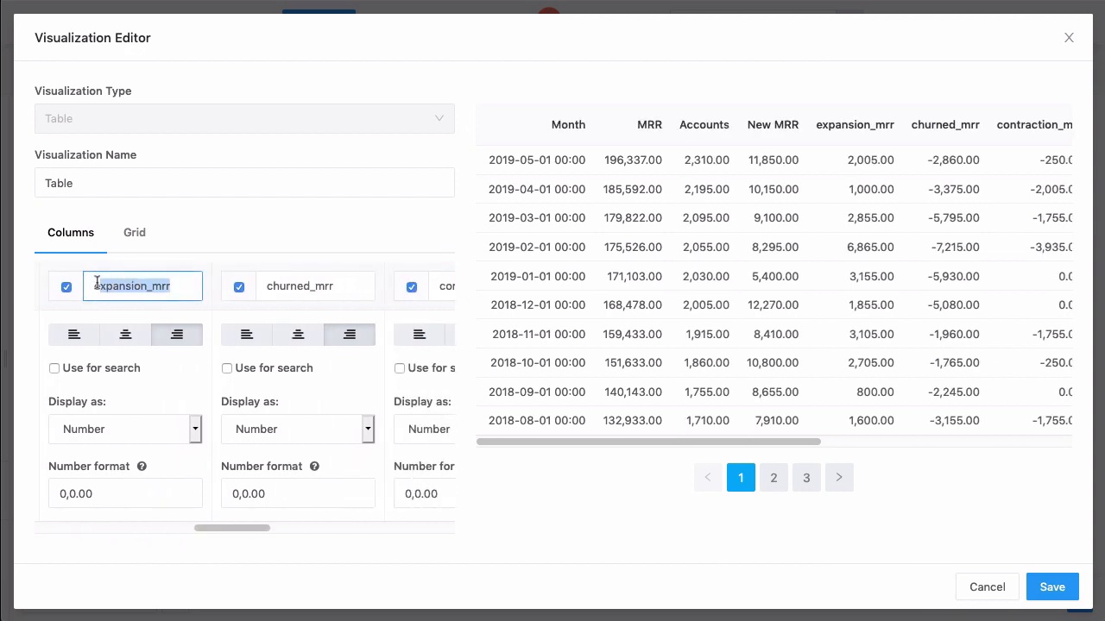
type("Churned MRR")
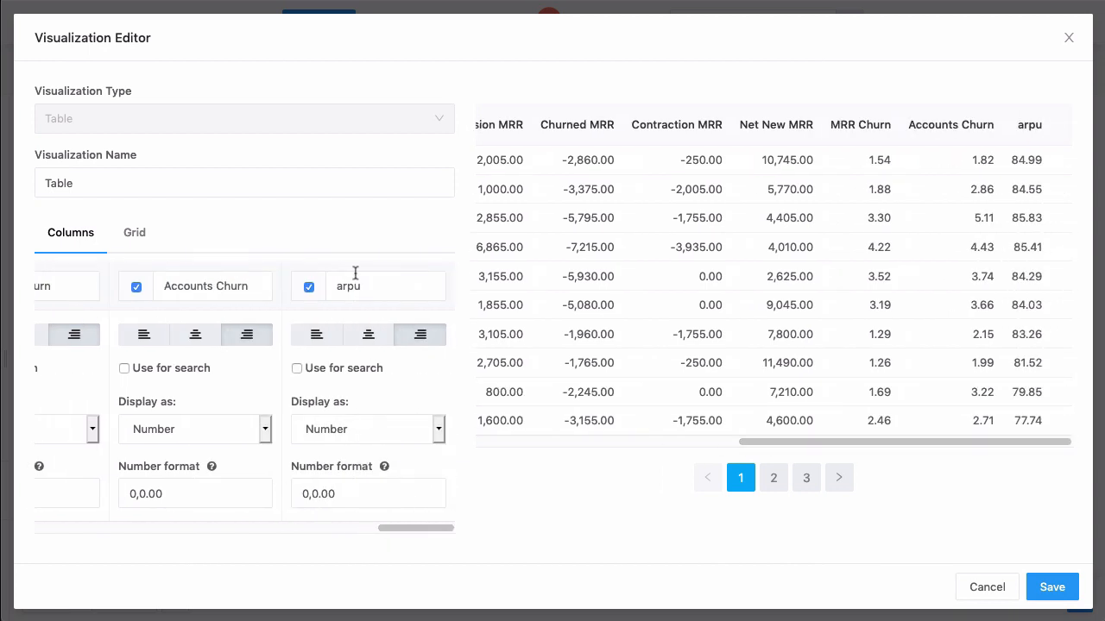
type("ARPU")
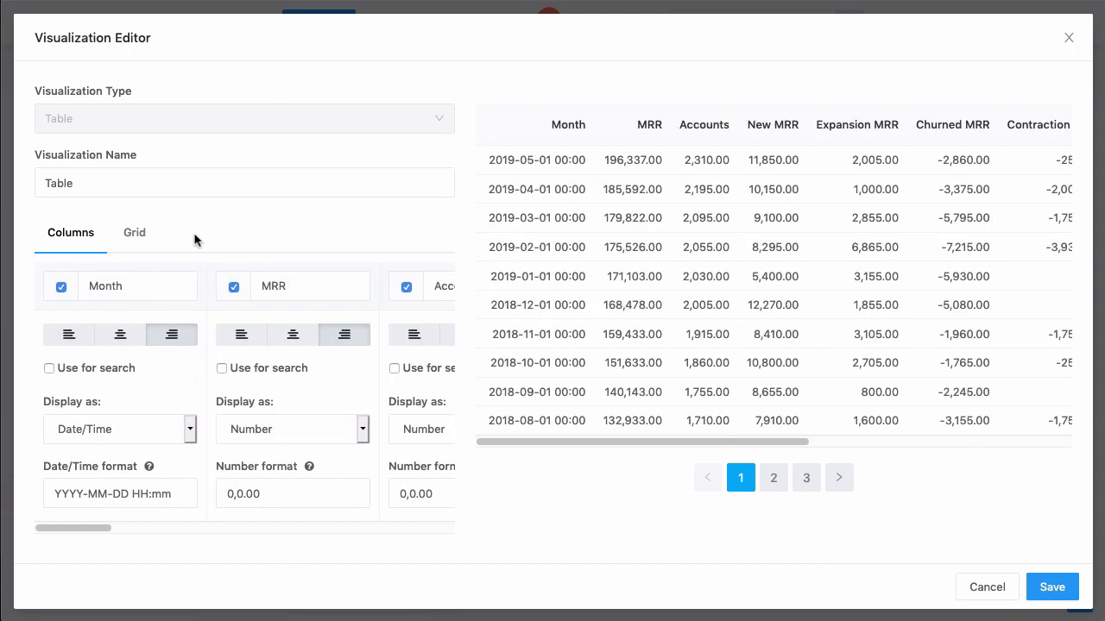
Format Month as MMM-YYYY and the MRR columns as whole dollars with $0,0
triple_click(120, 494)
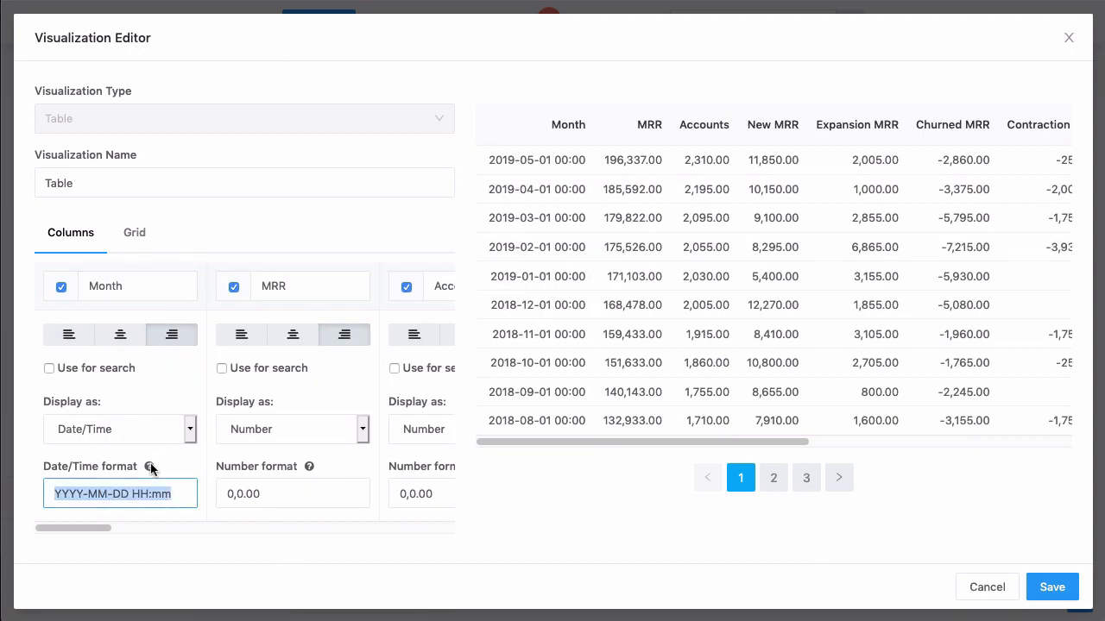
mouse_move(148, 467)
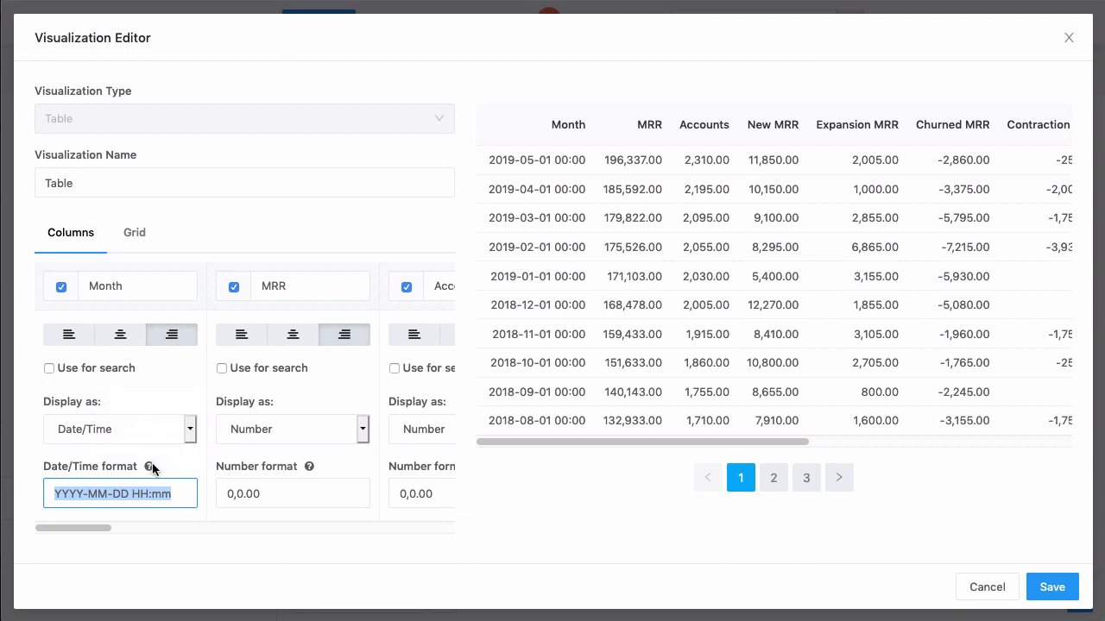
type("MMM-YYYY")
left_click(293, 493)
type("$")
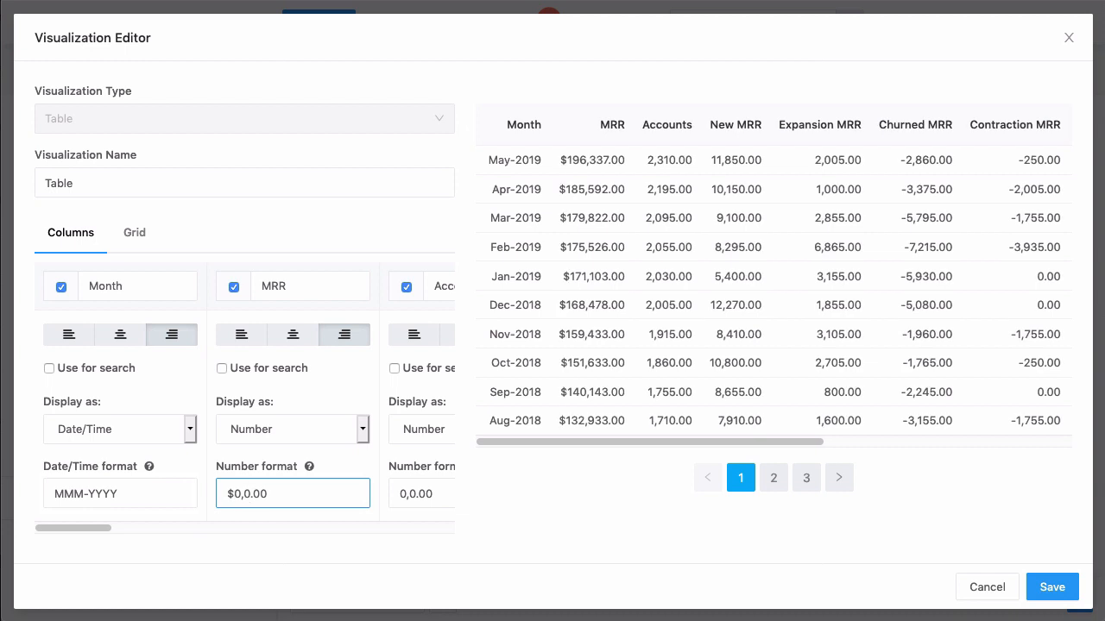
key("Backspace")
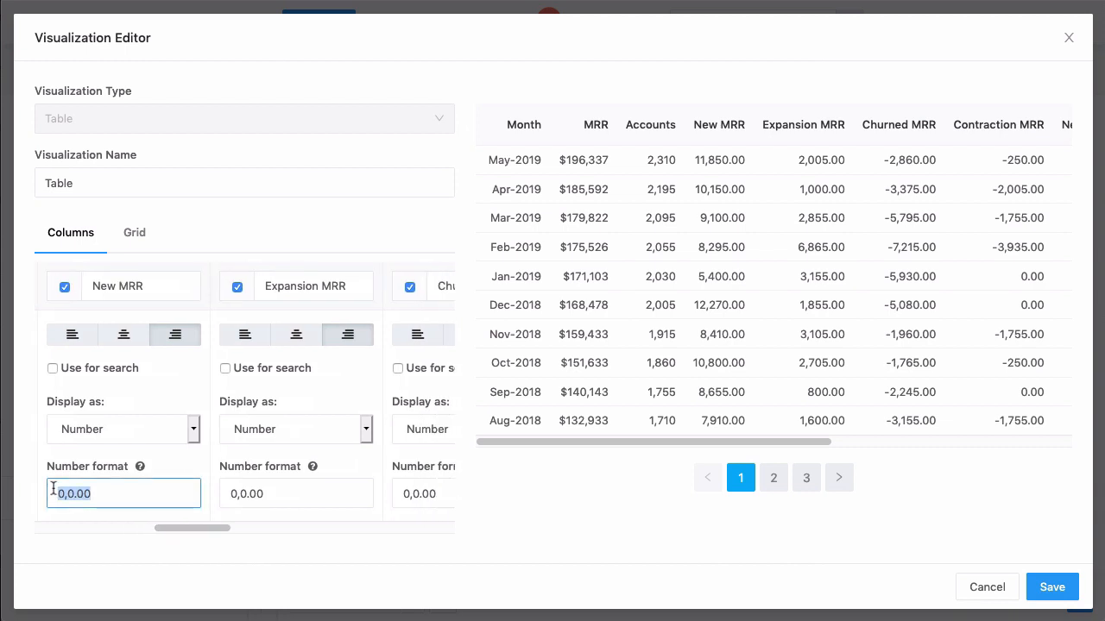
type("$0,0")
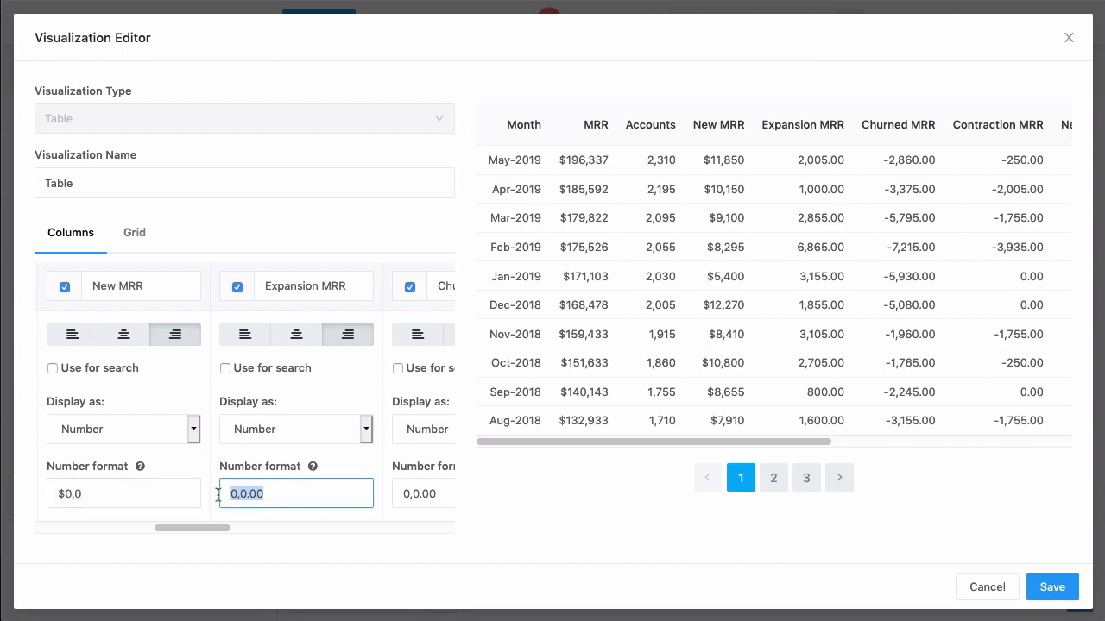
left_click_drag(193, 528, 267, 529)
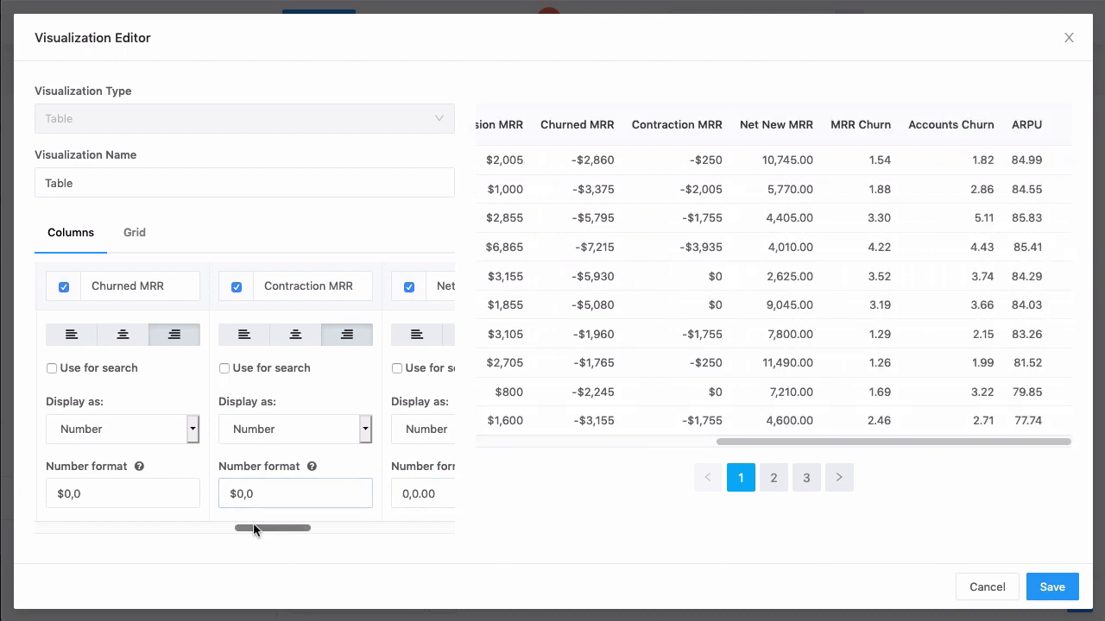
left_click_drag(271, 528, 352, 528)
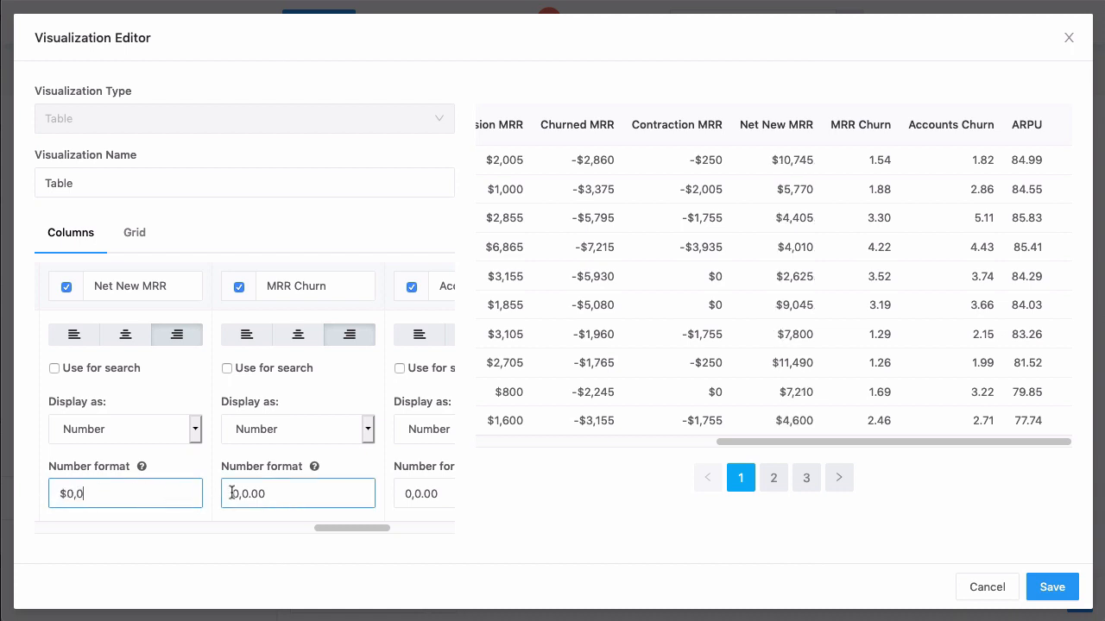
Show MRR Churn and Accounts Churn as percentages and ARPU as dollars with cents
type("%")
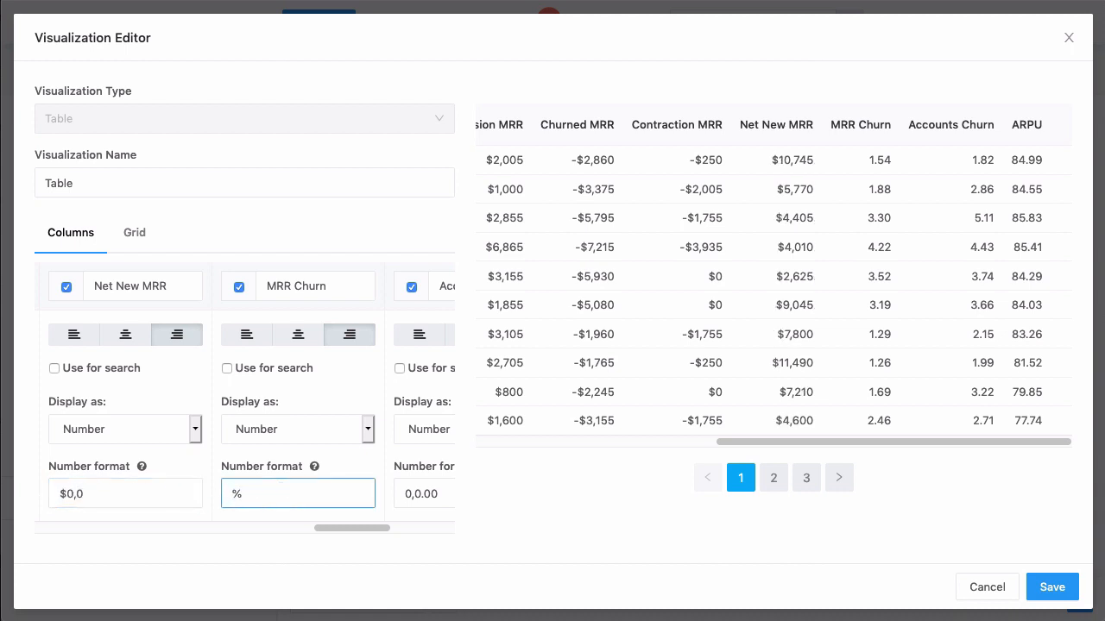
type("0.00")
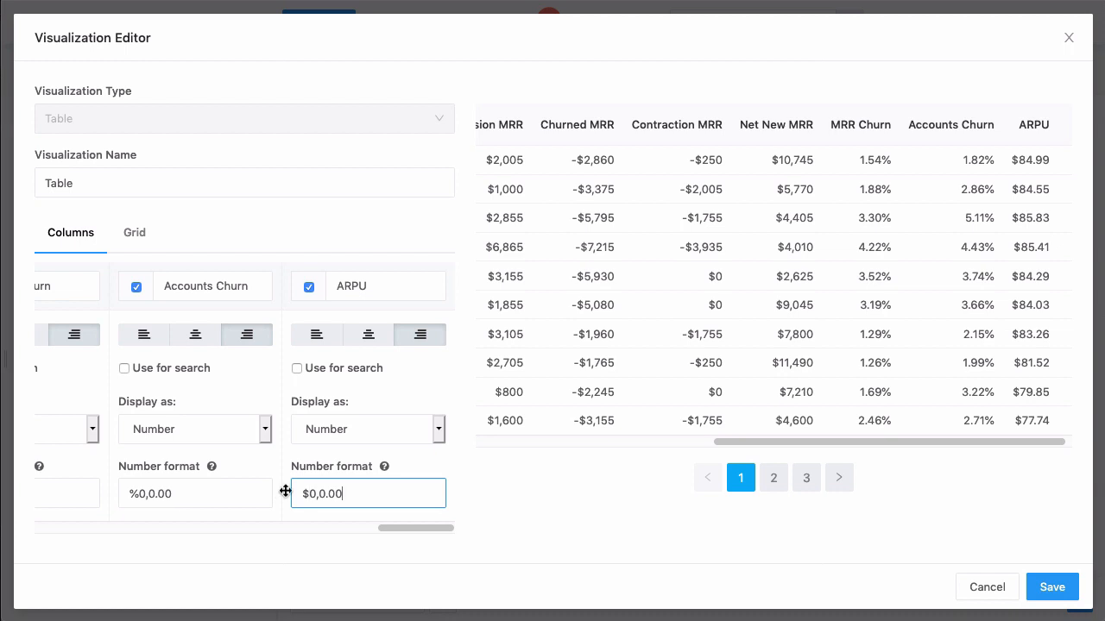
mouse_move(427, 464)
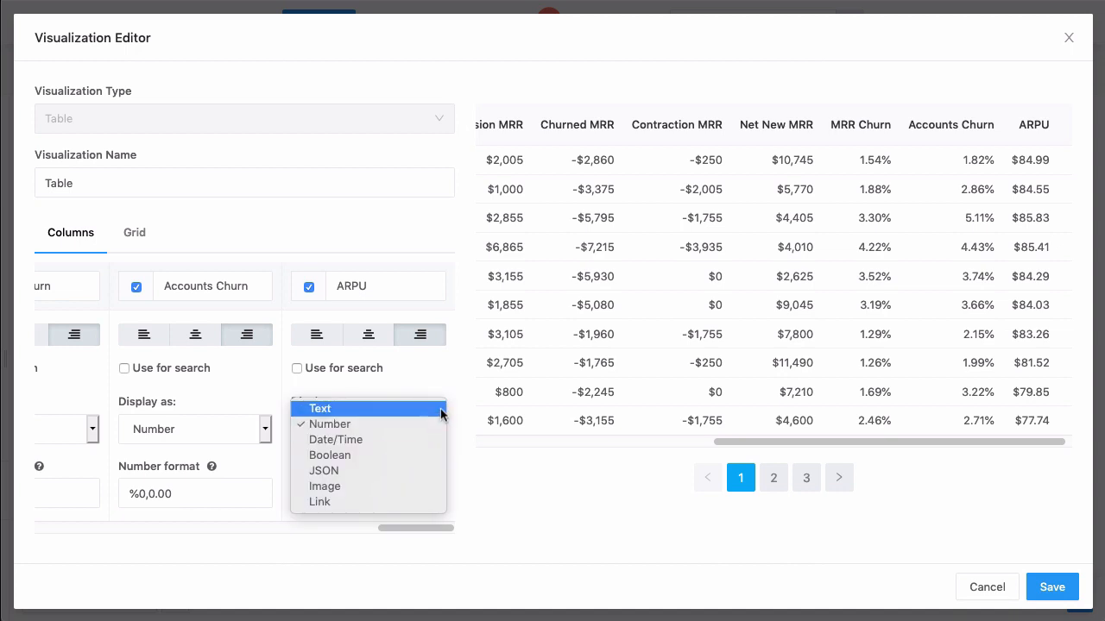
left_click(319, 408)
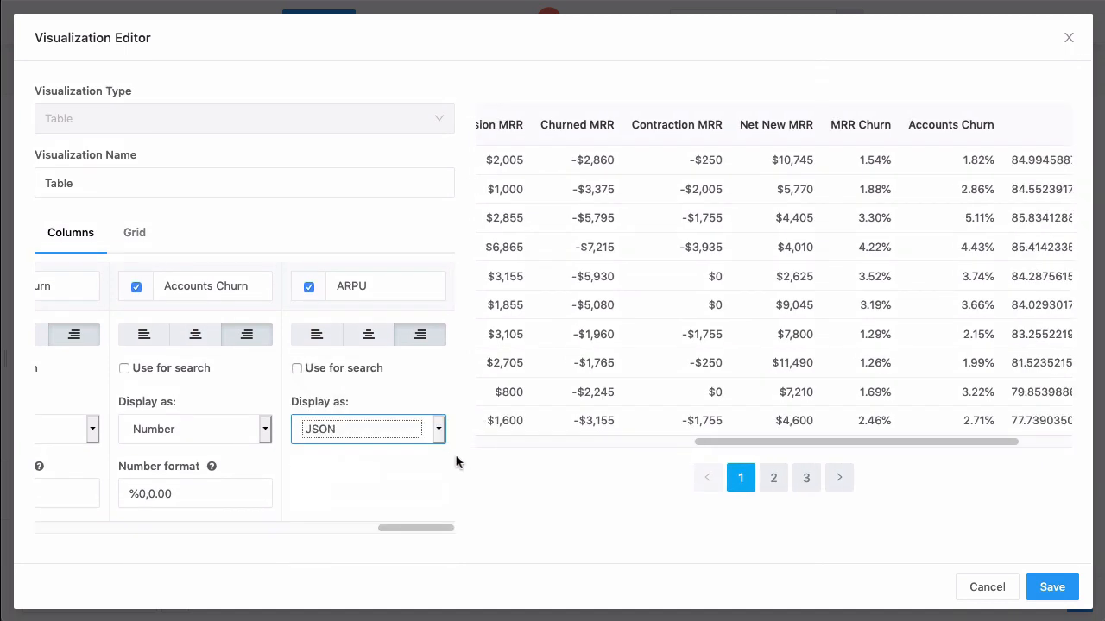
mouse_move(447, 455)
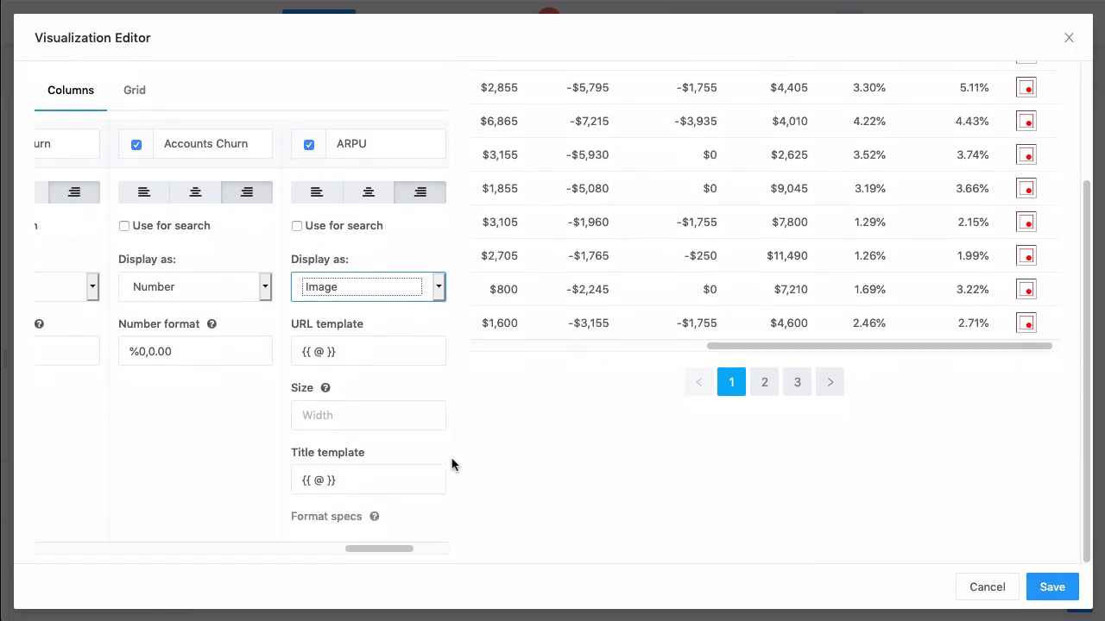
left_click(368, 287)
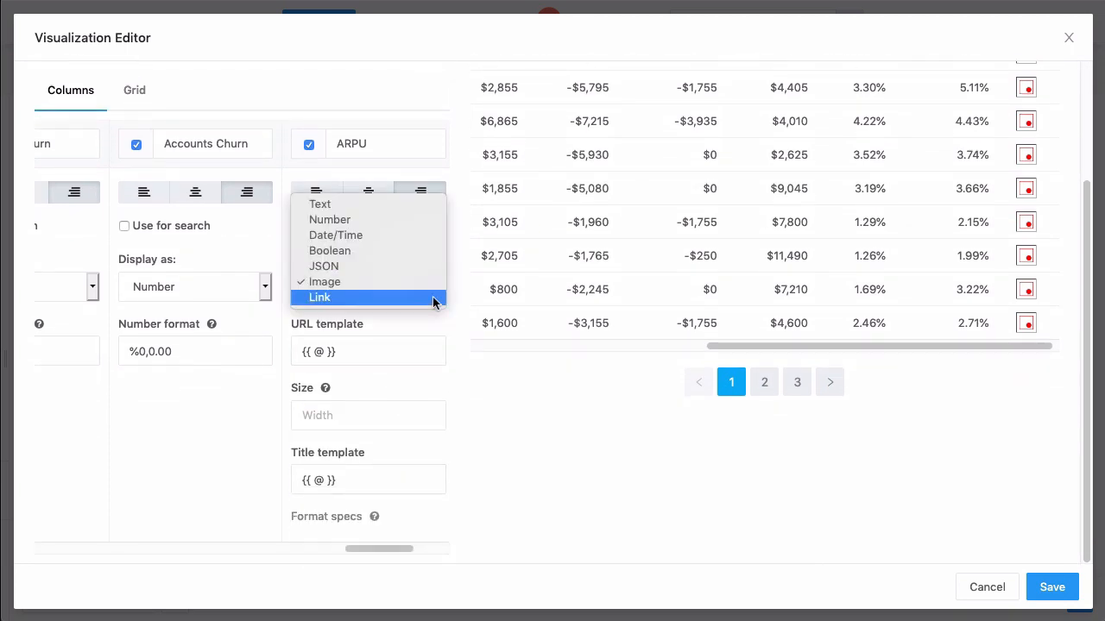
left_click(319, 297)
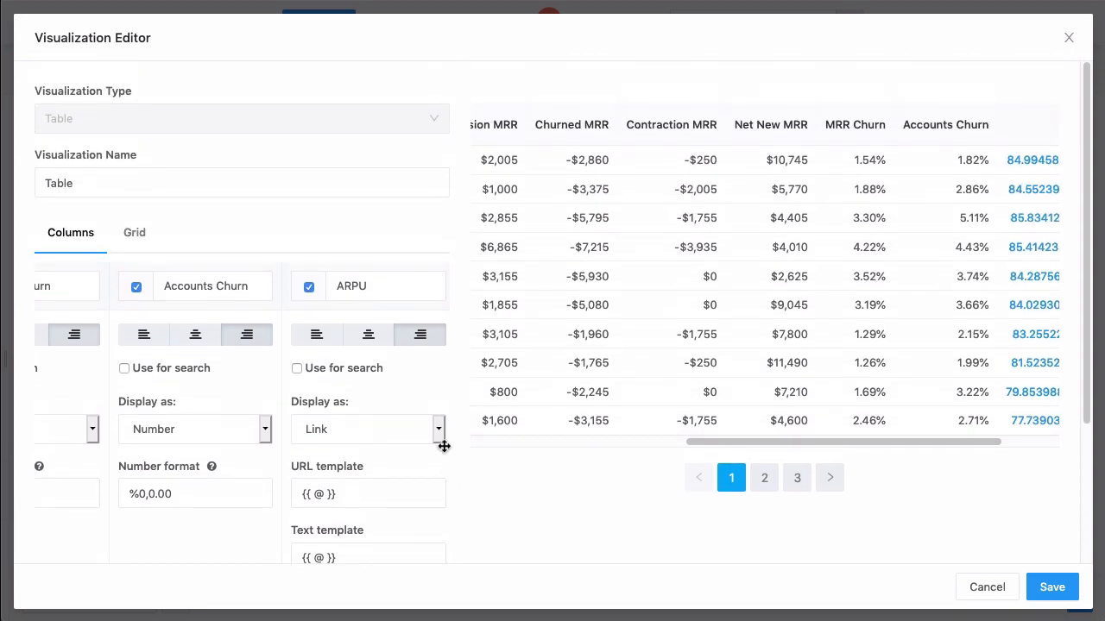
left_click(367, 429)
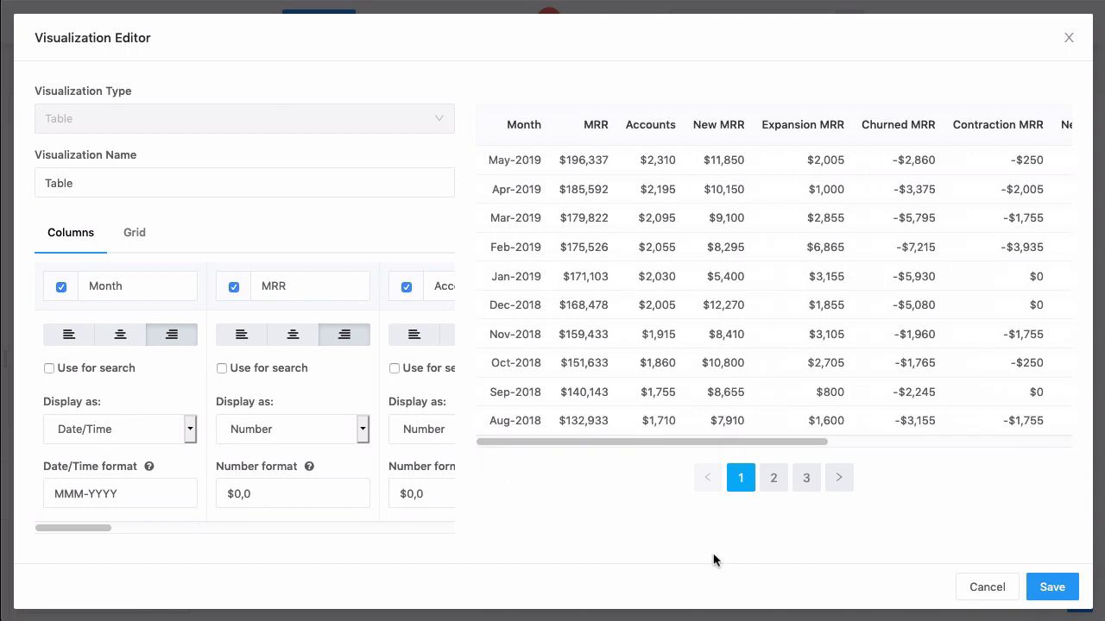
Save the formatted SaaS Metrics table visualization
left_click(1052, 586)
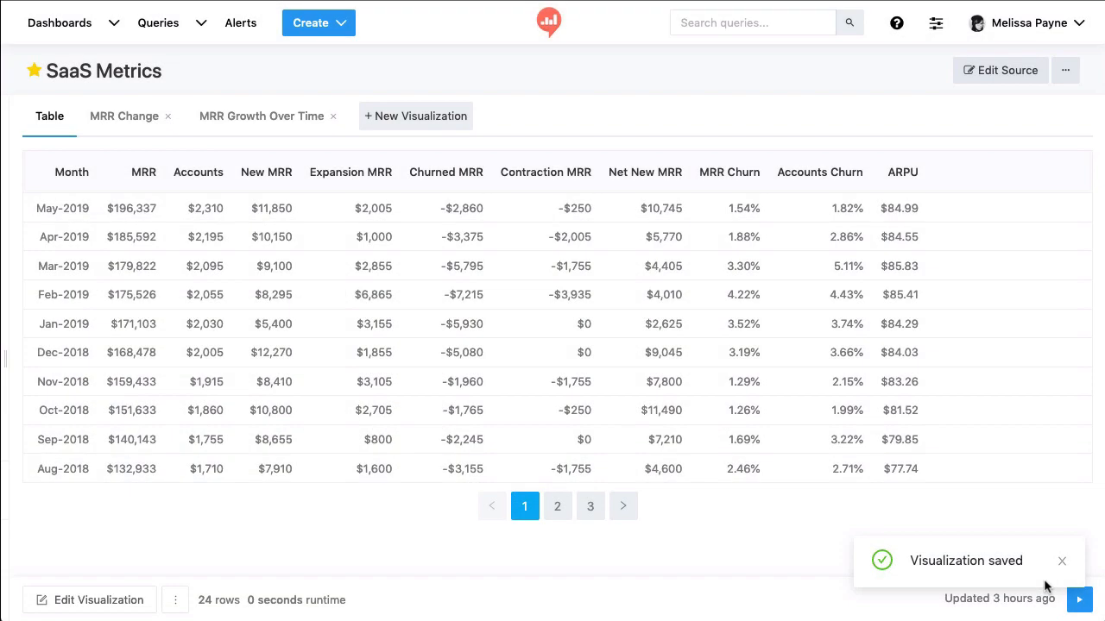
mouse_move(246, 539)
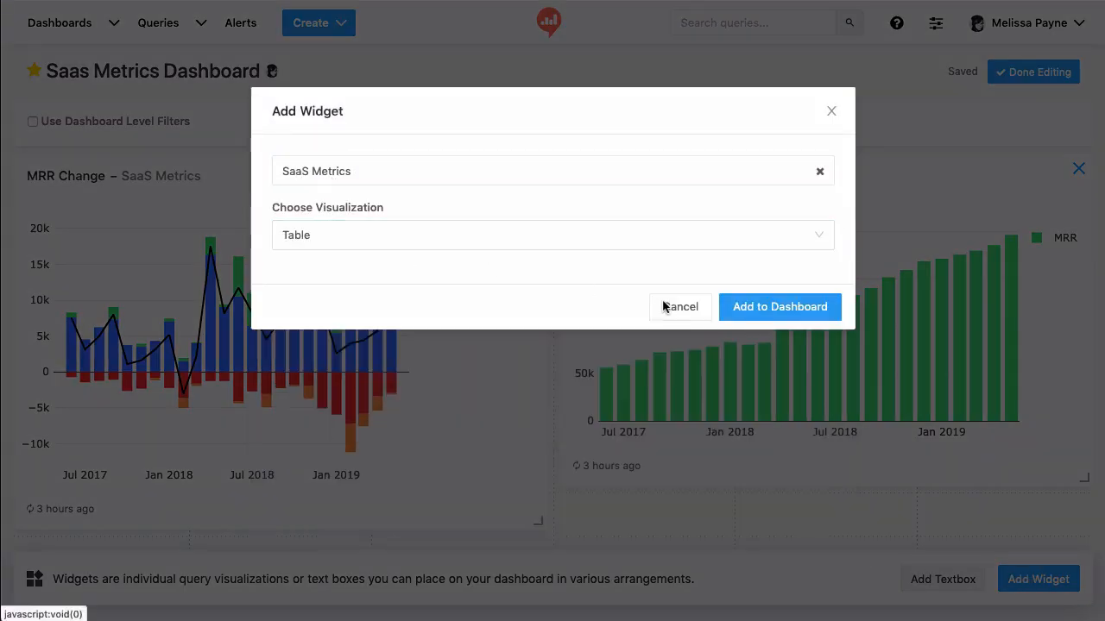
Add the SaaS Metrics table widget to the dashboard and finish editing
left_click(779, 306)
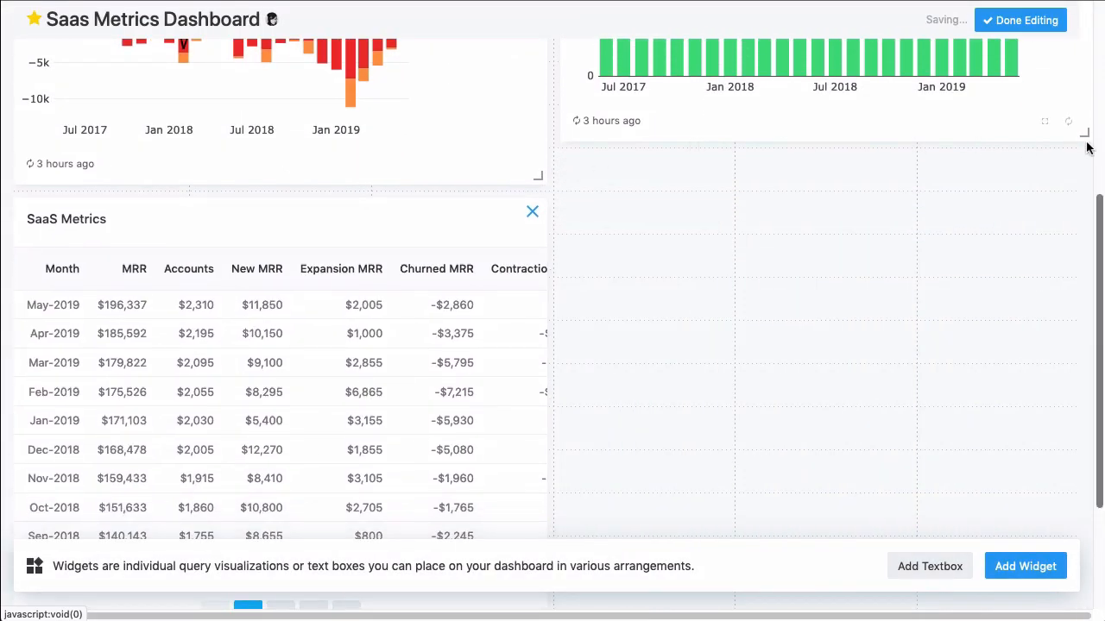
scroll("down", 3)
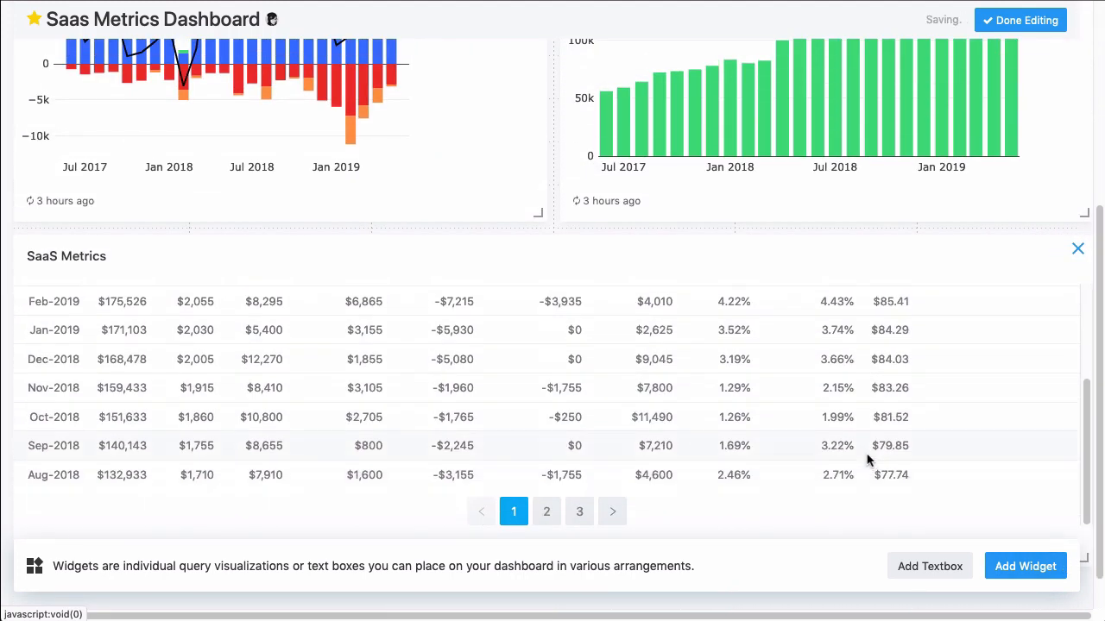
left_click(1020, 20)
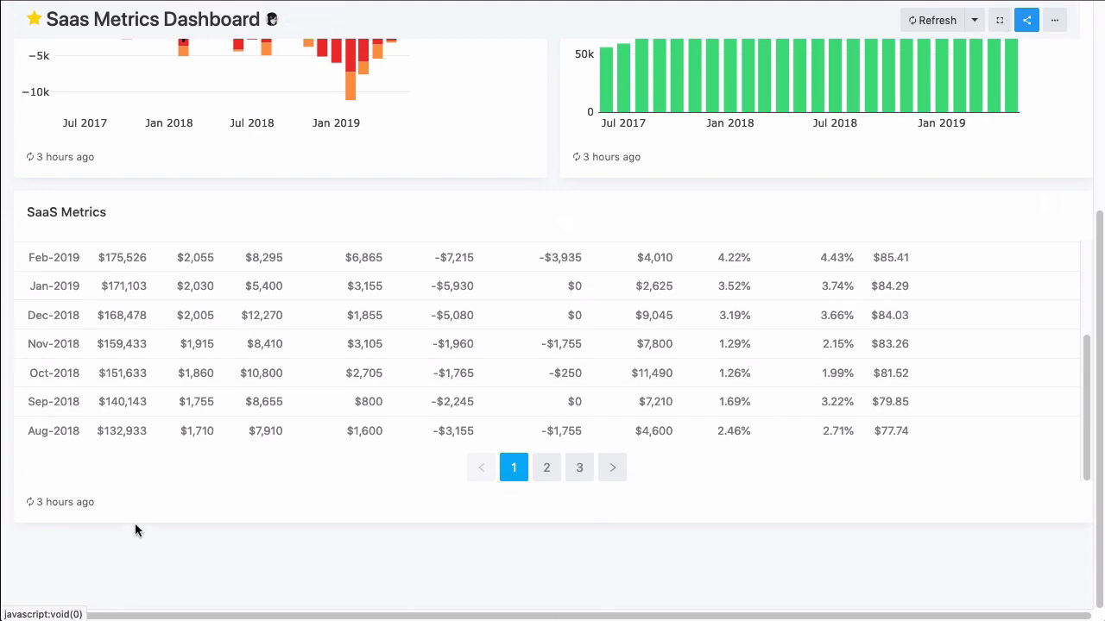